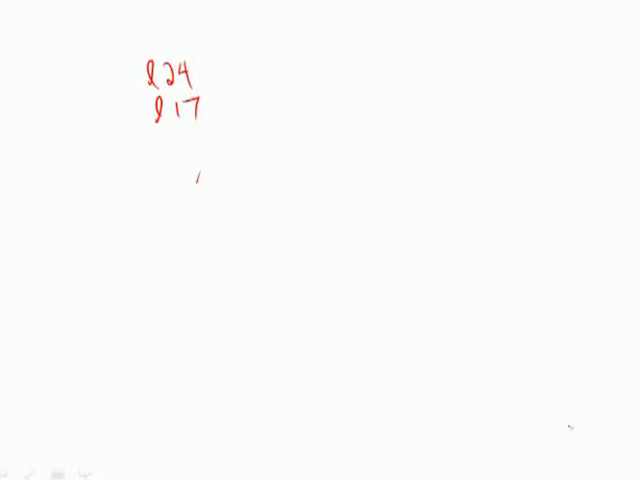
# Strike a red diagonal line through the letter A below the 24 and 17 notes
pyautogui.moveTo(195, 190); pyautogui.dragTo(215, 165)
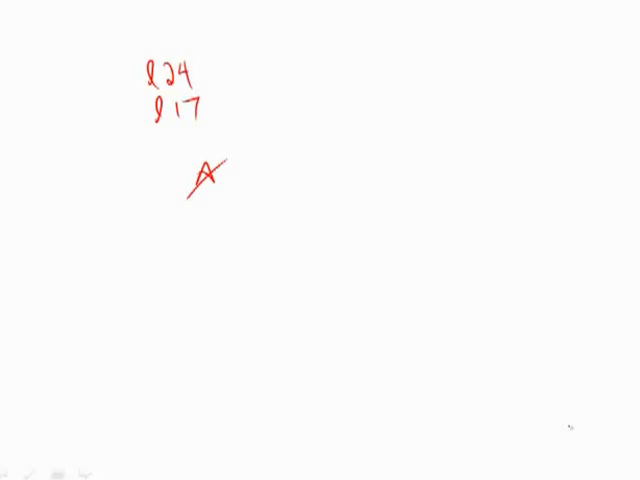